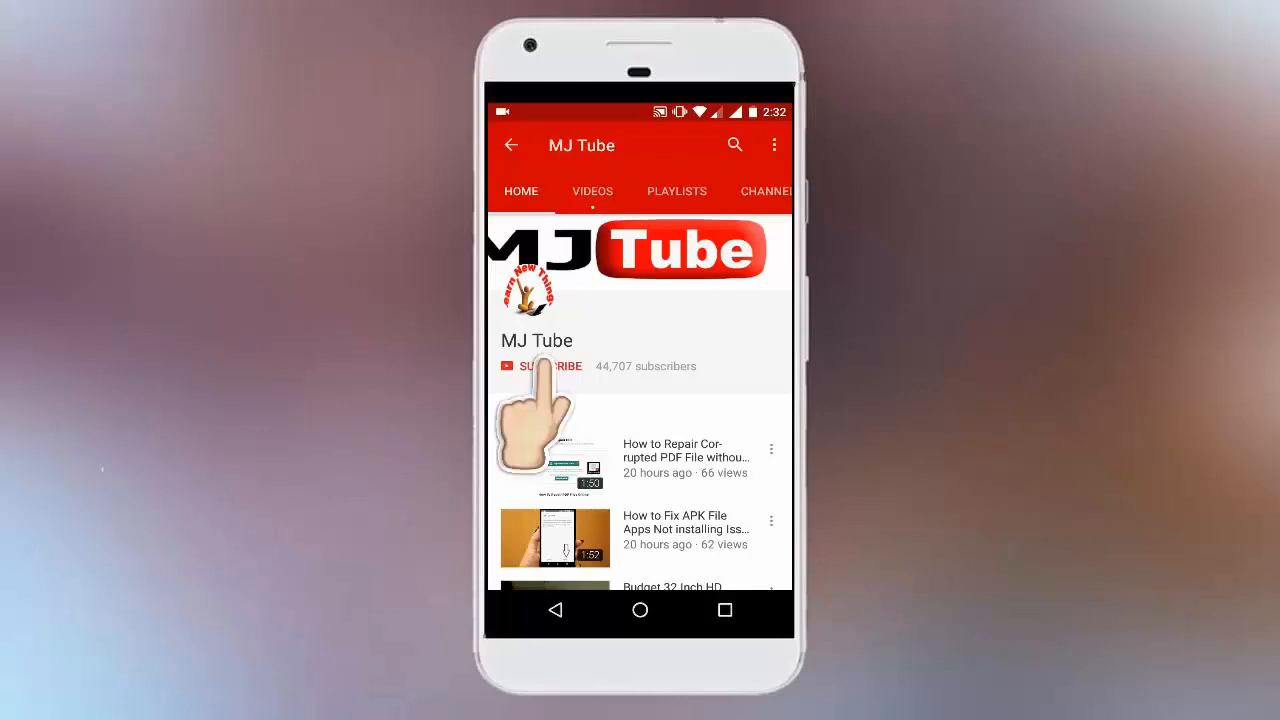
Set the first two paragraphs of the Word document in Baskerville Old Face.
click(540, 366)
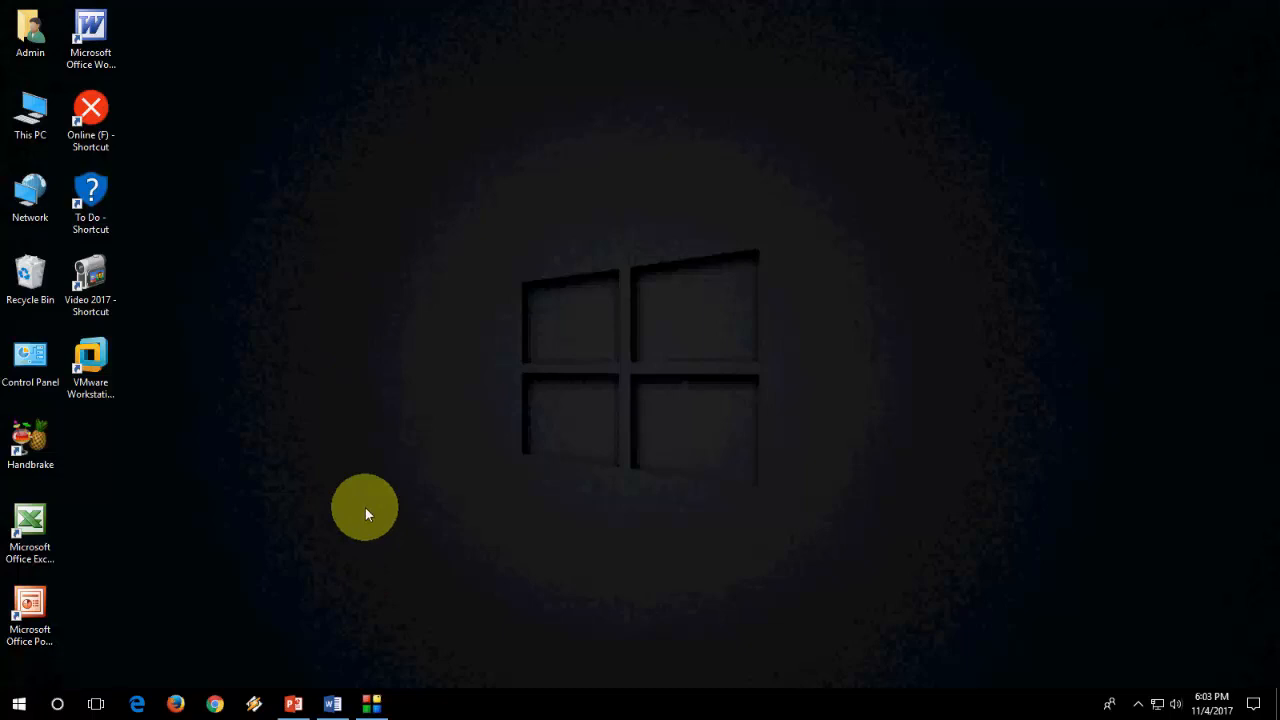
mouse_move(352, 551)
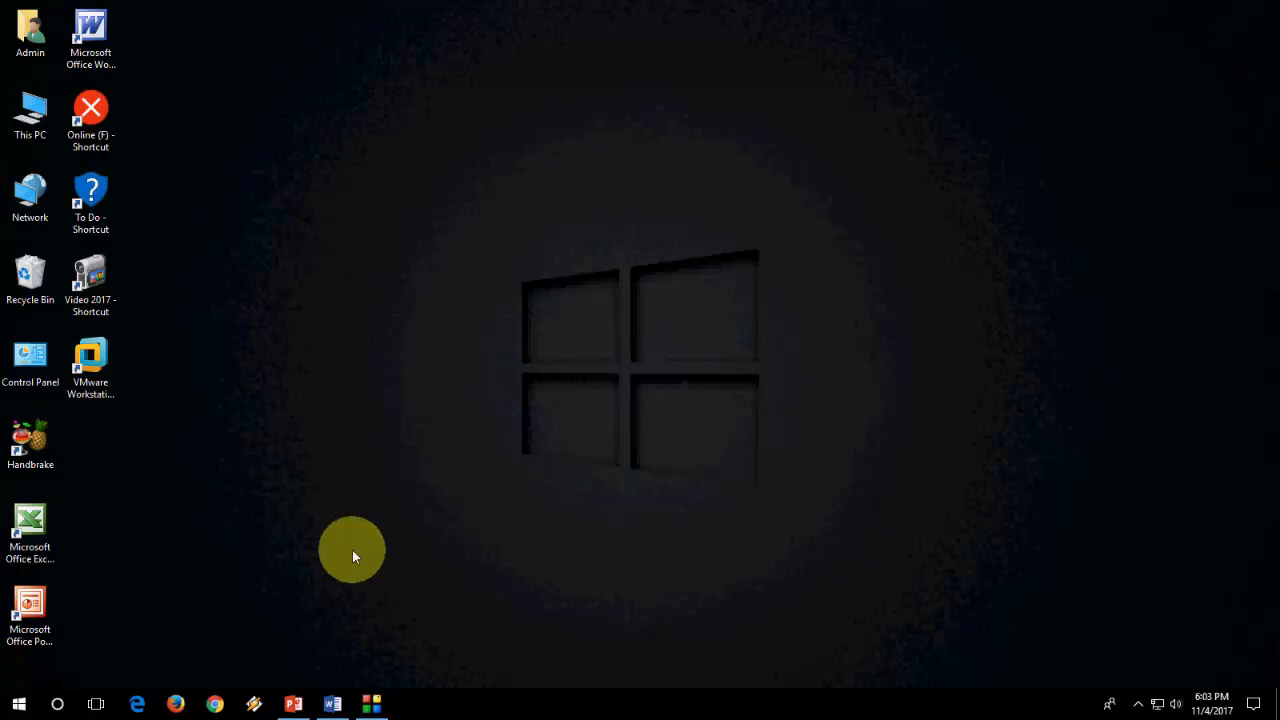
click(331, 704)
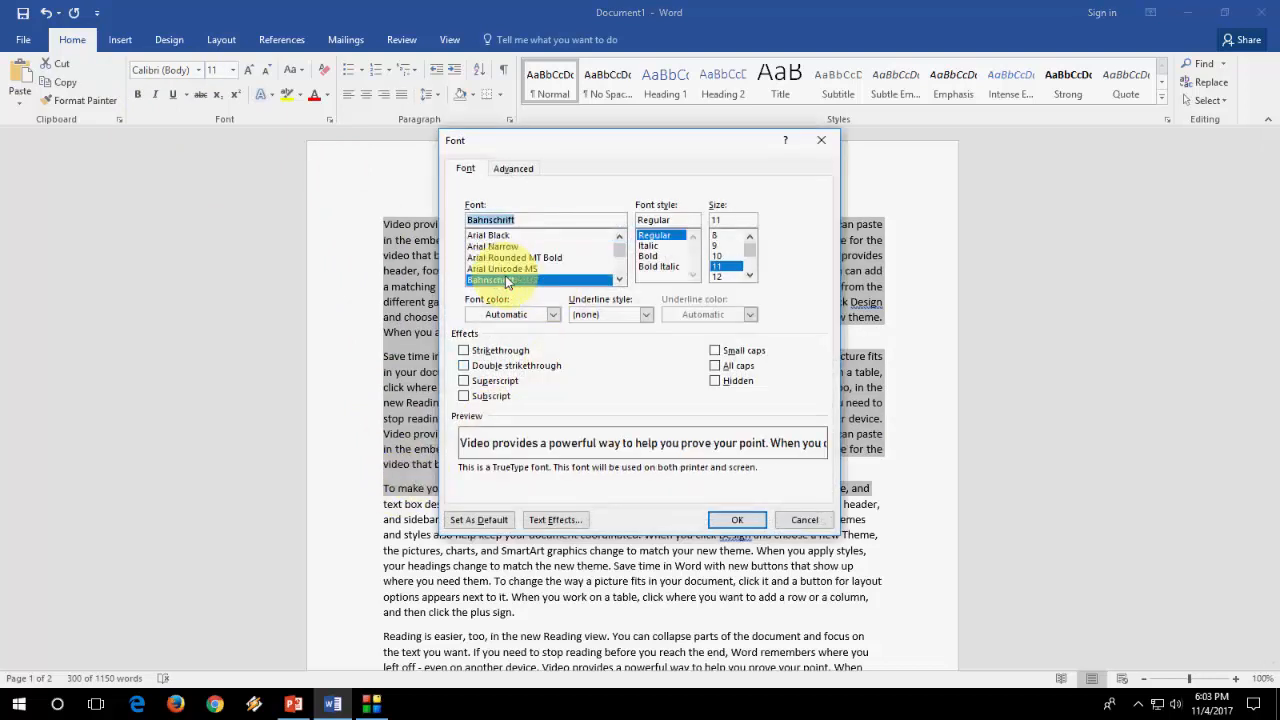
click(508, 269)
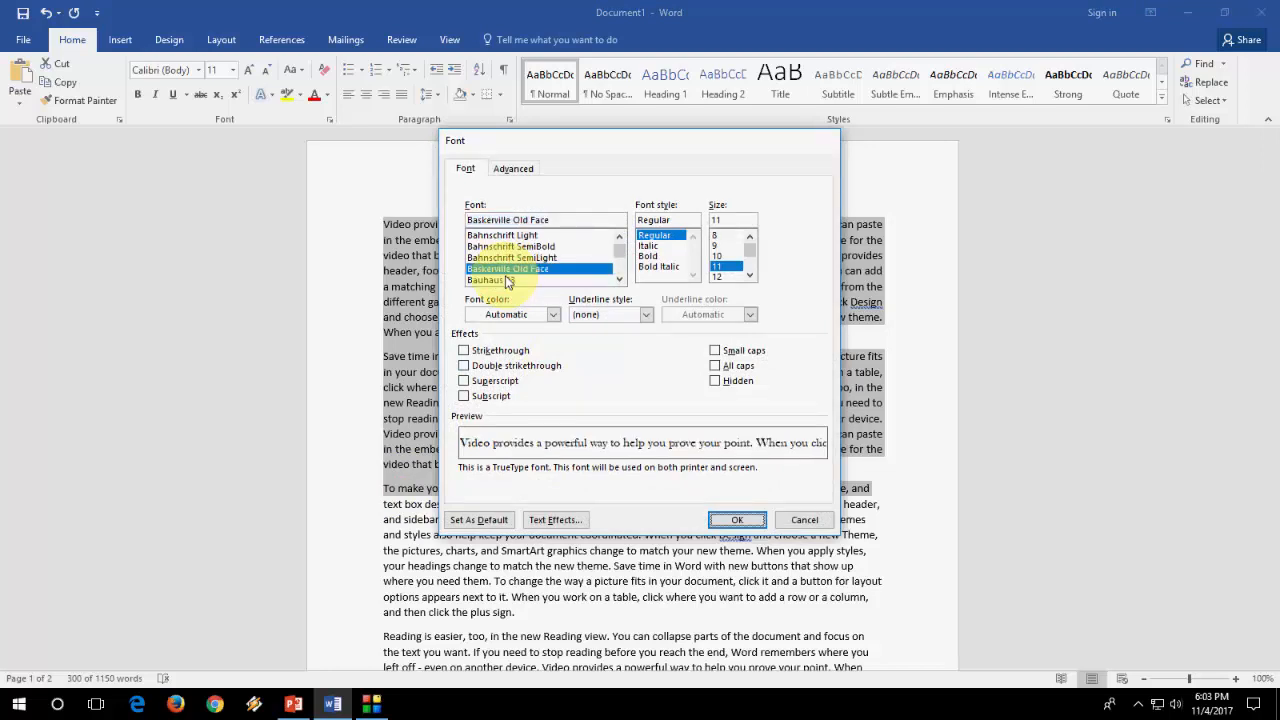
click(736, 519)
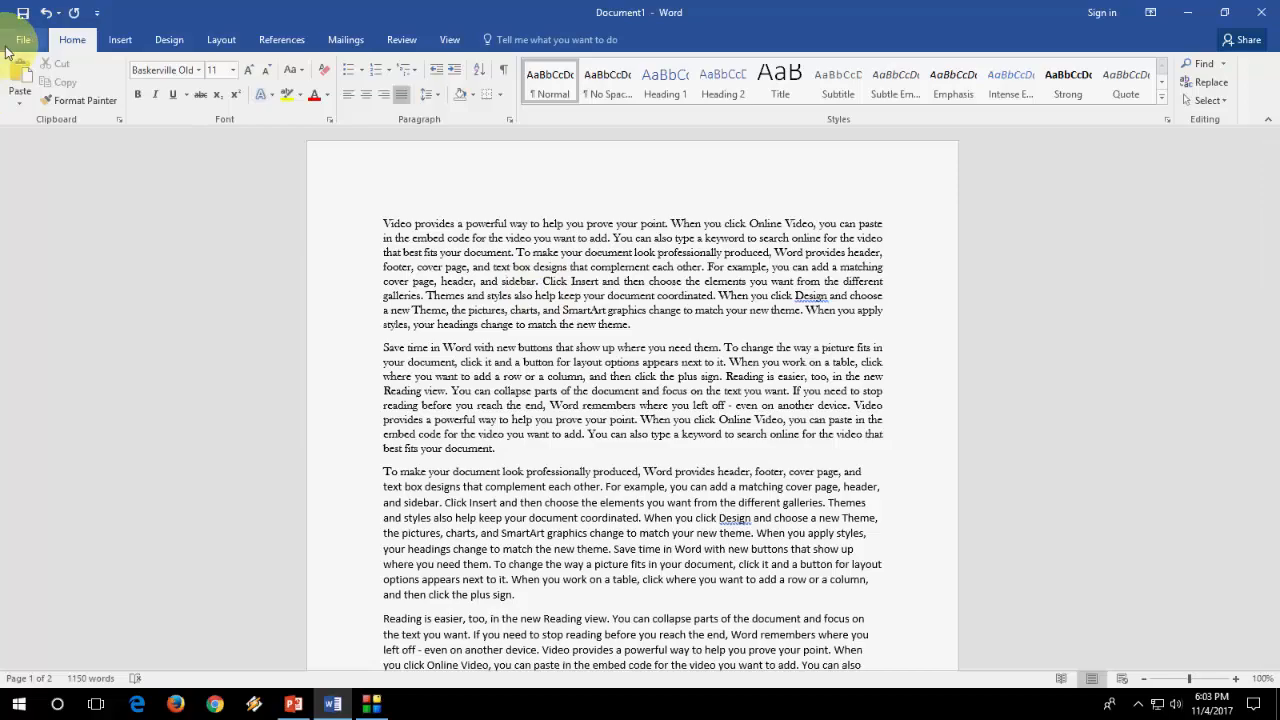
click(22, 40)
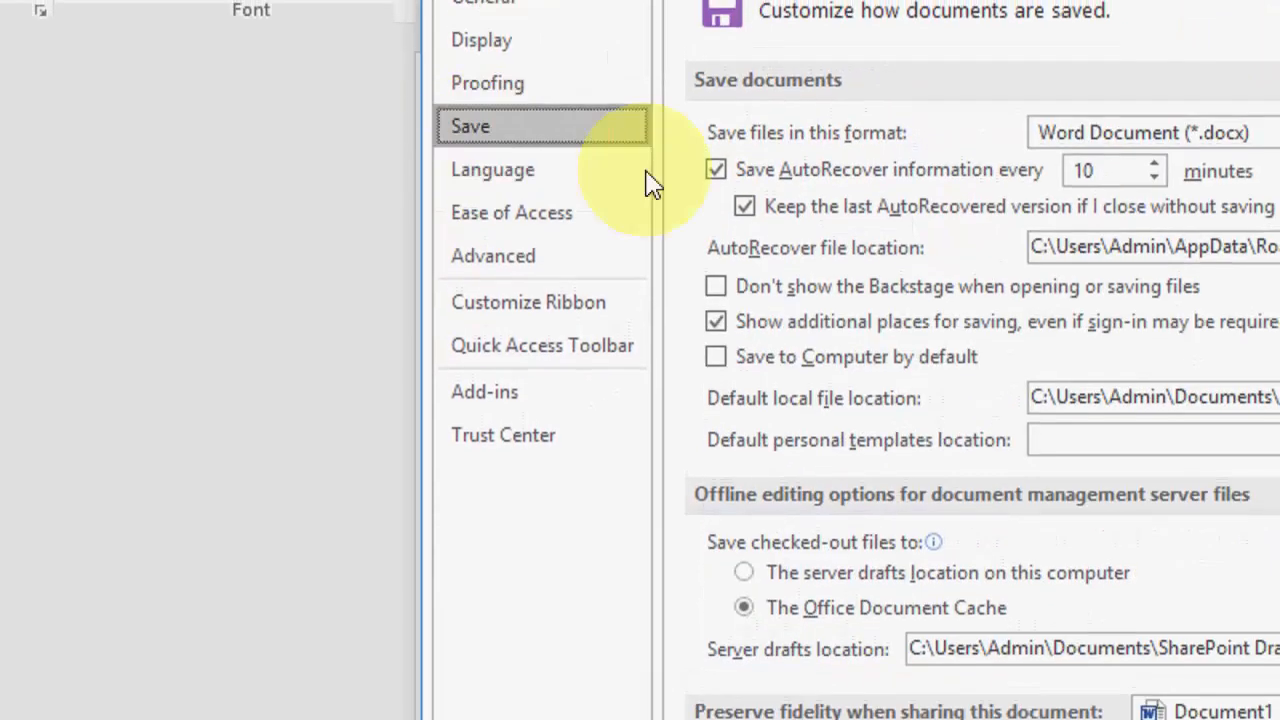
Enable 'Embed fonts in the file' and 'Embed only the characters used' in Word's Save options.
scroll(down, 3)
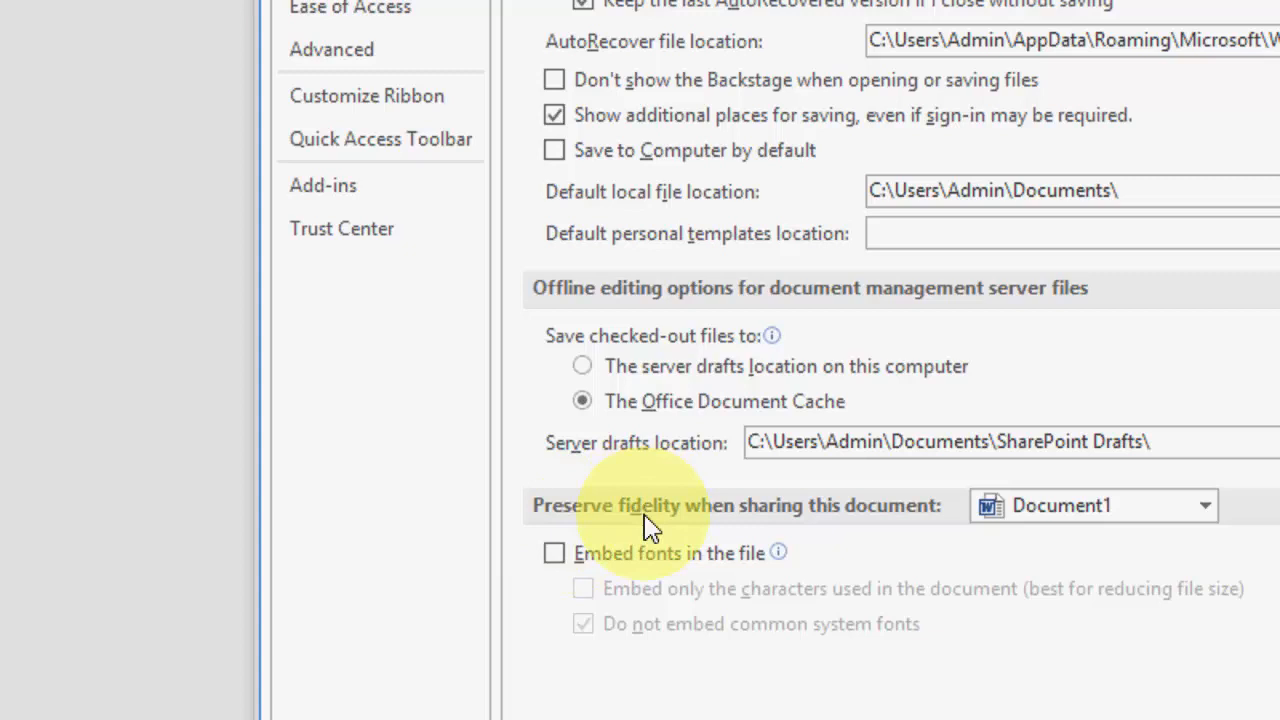
mouse_move(920, 520)
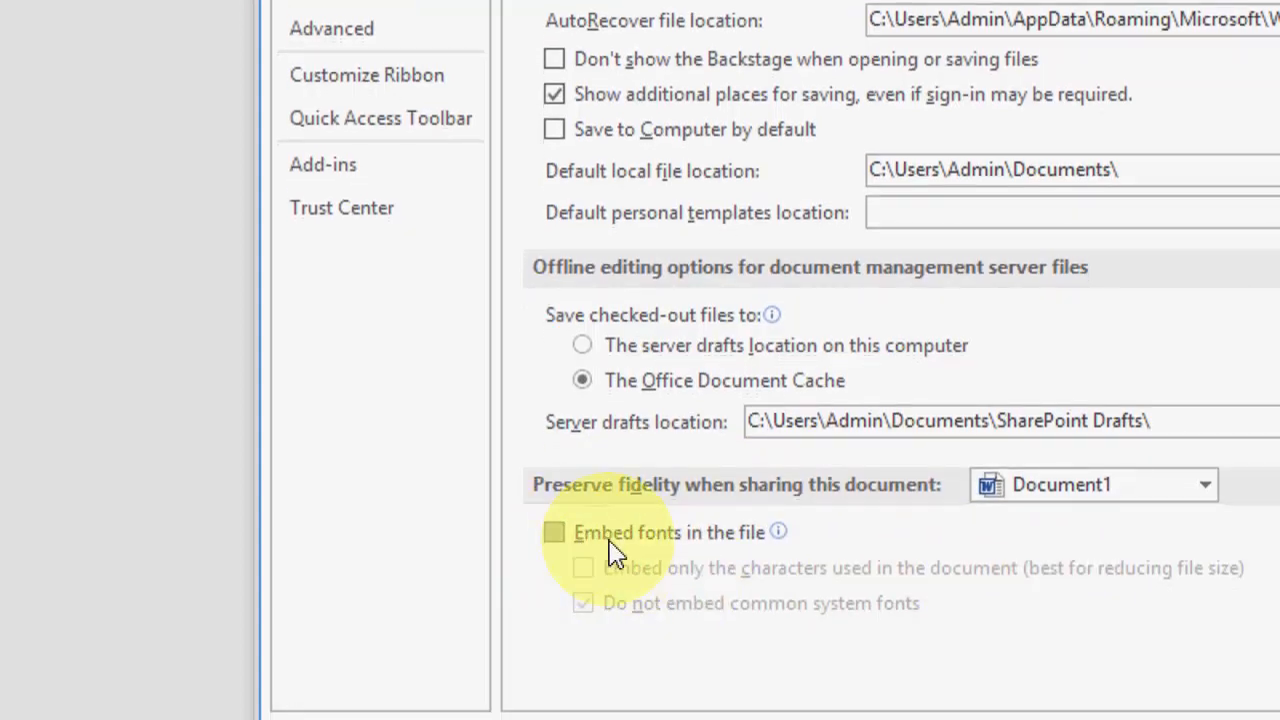
click(554, 532)
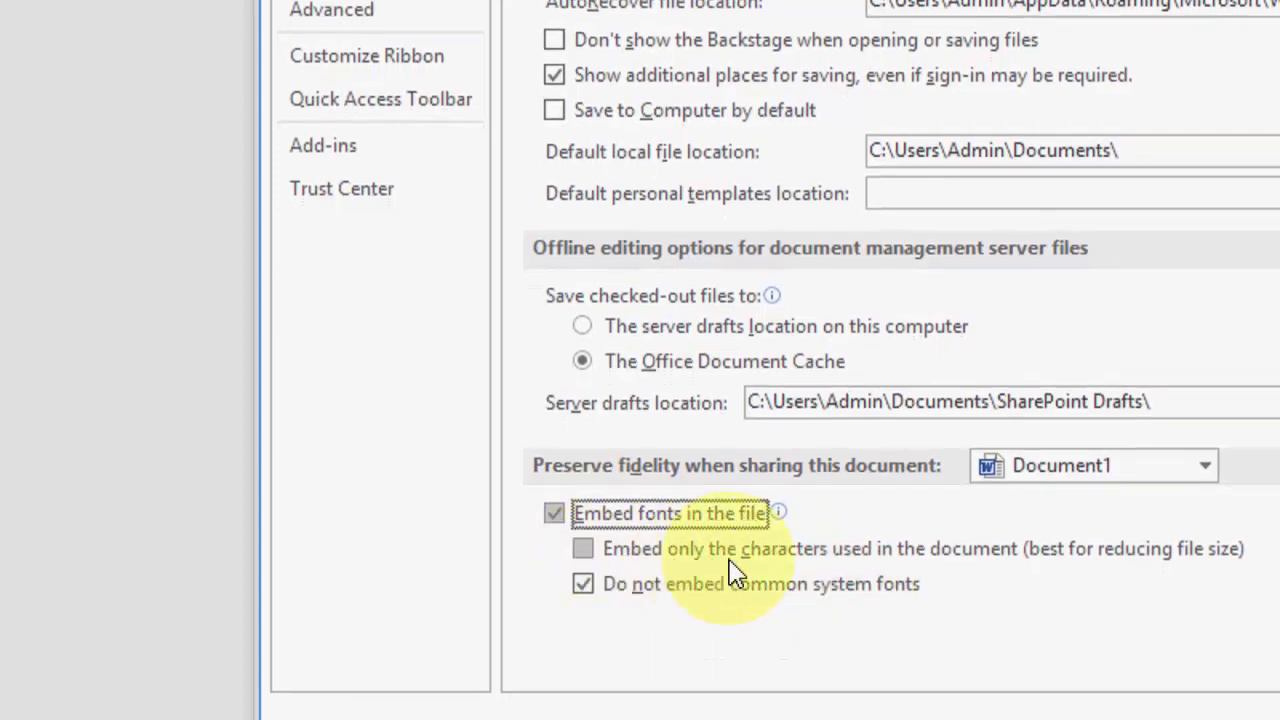
mouse_move(1120, 560)
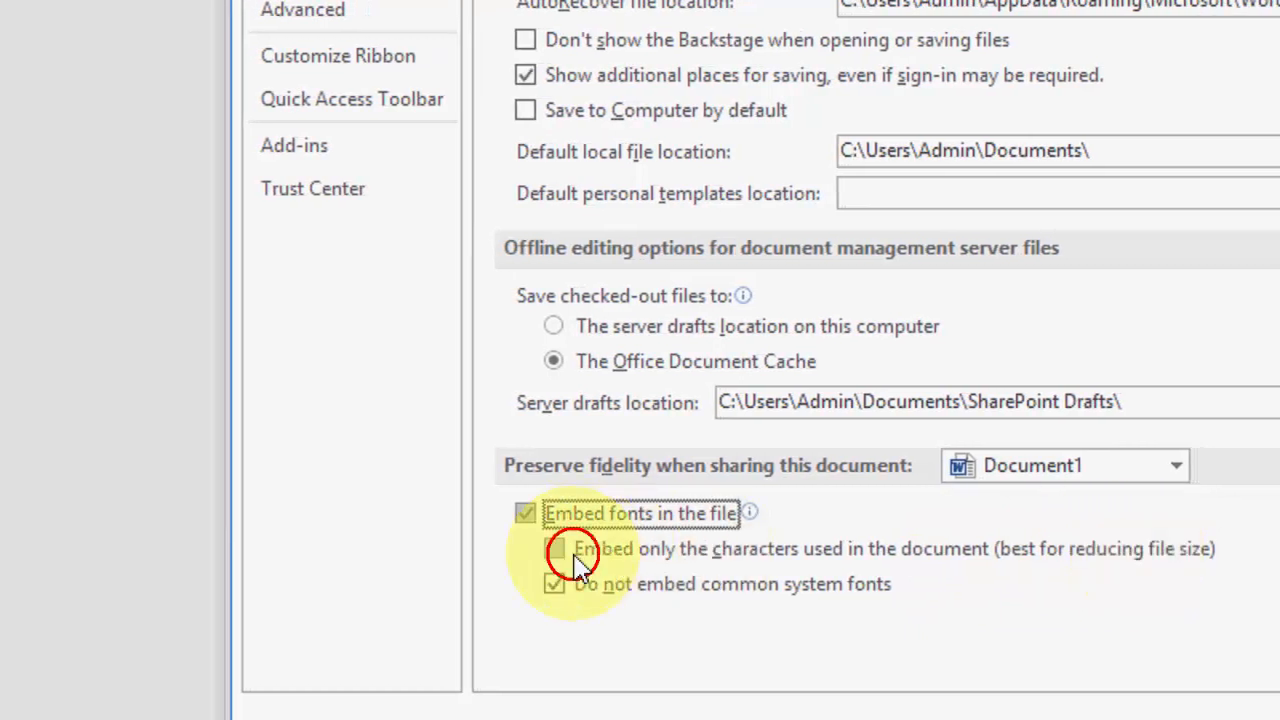
click(554, 548)
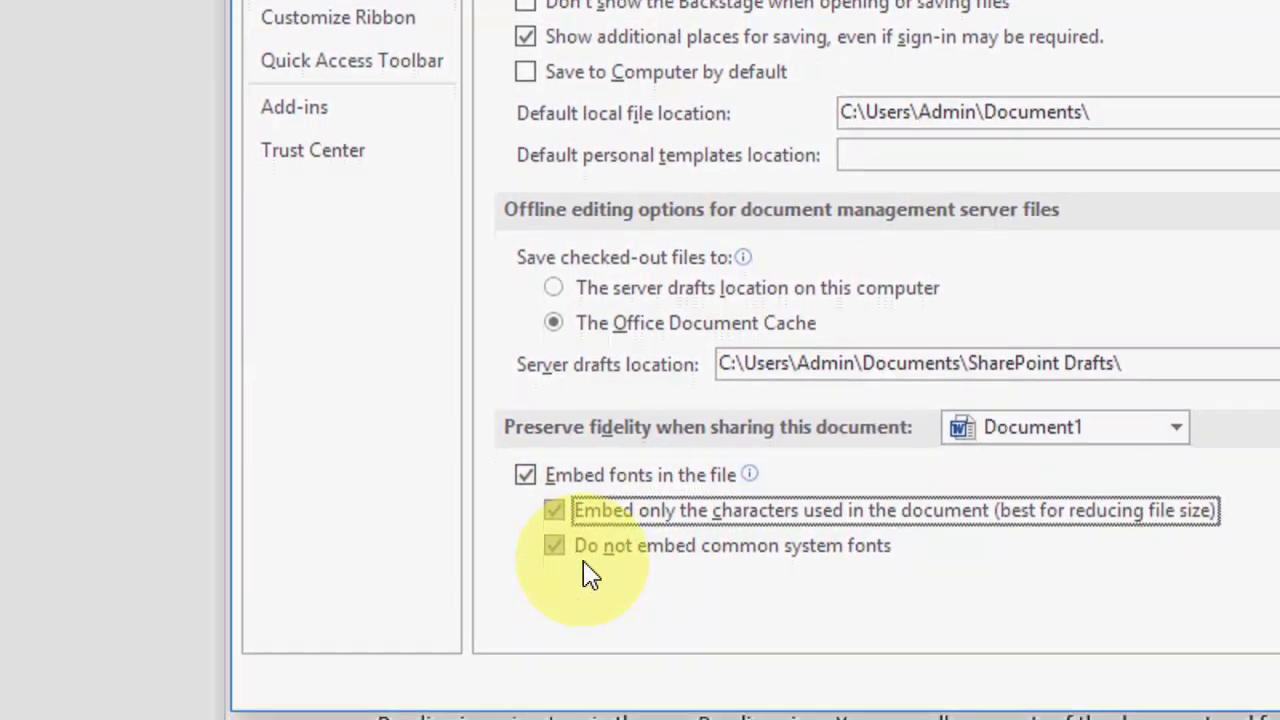
mouse_move(847, 568)
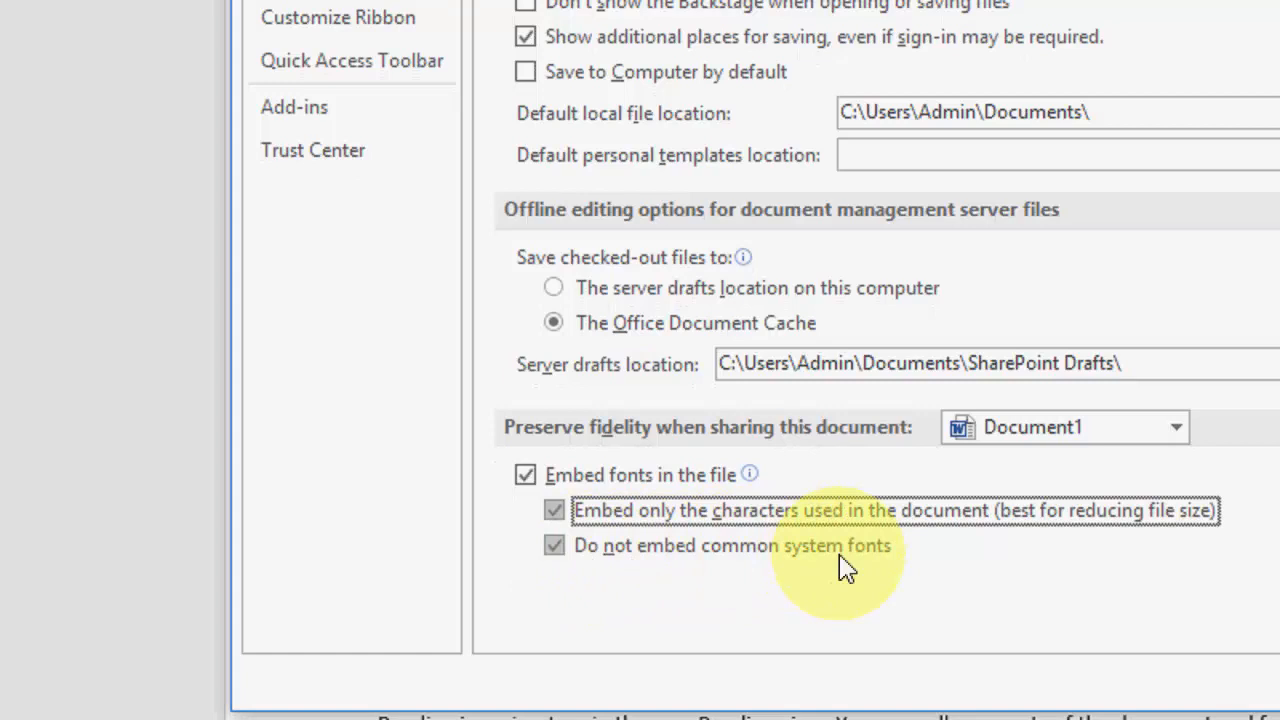
click(554, 545)
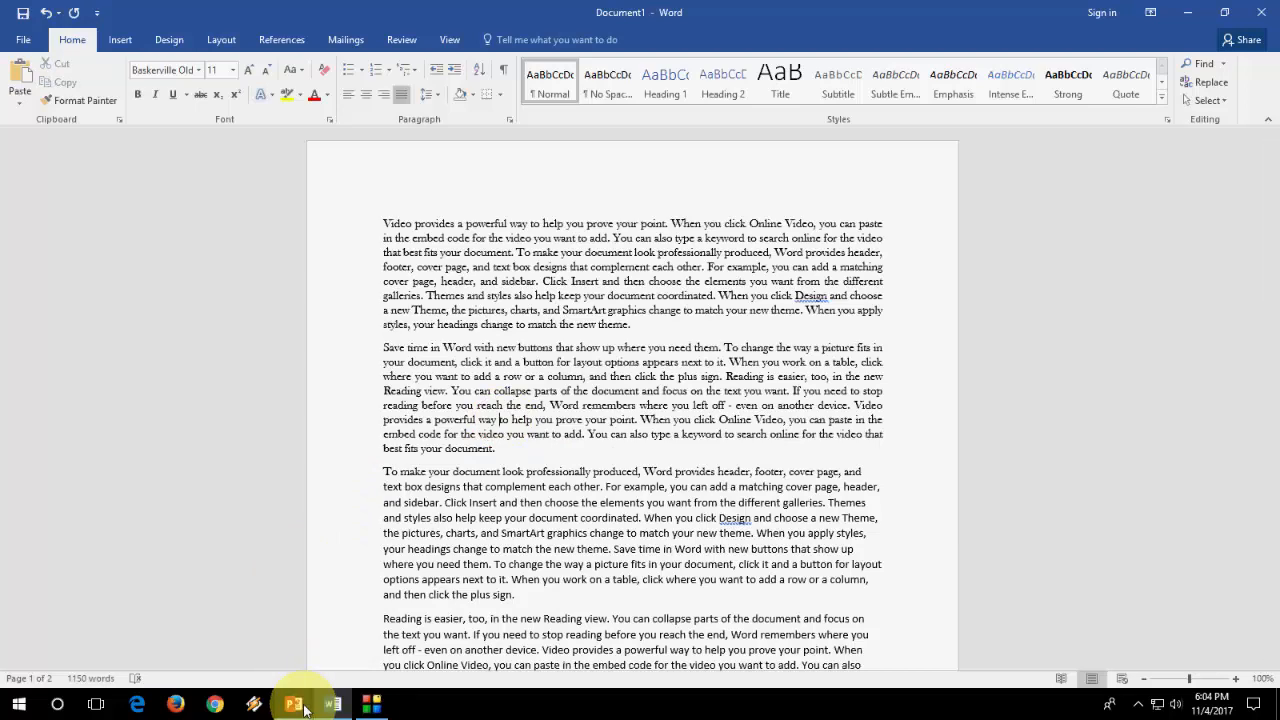
Enable 'Embed fonts in the file' with 'Embed only the characters used' in PowerPoint's Save options.
click(293, 704)
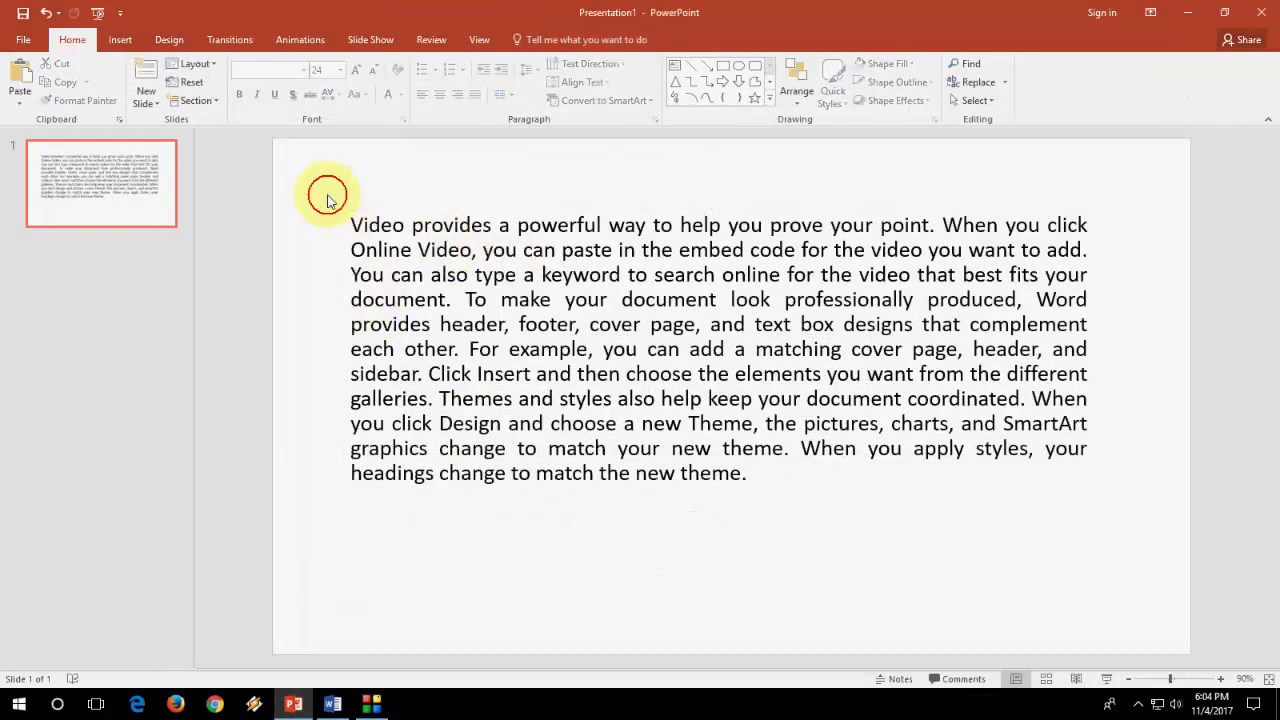
click(22, 39)
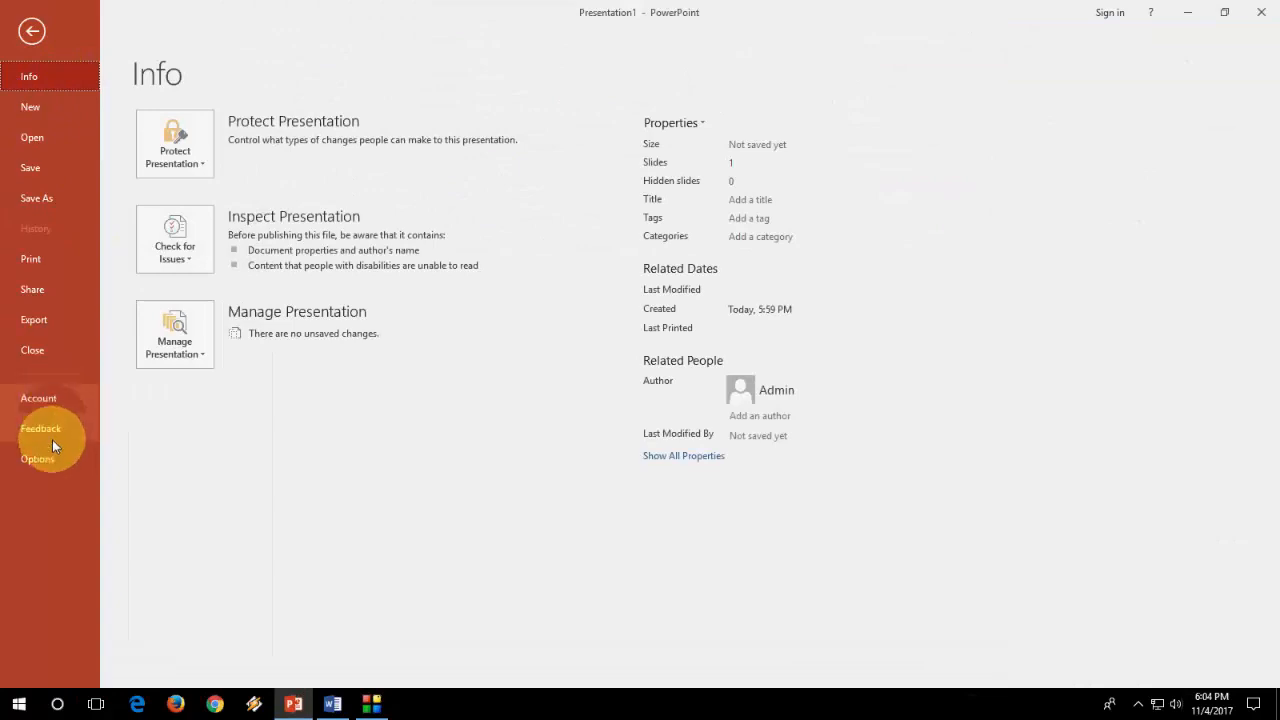
click(38, 458)
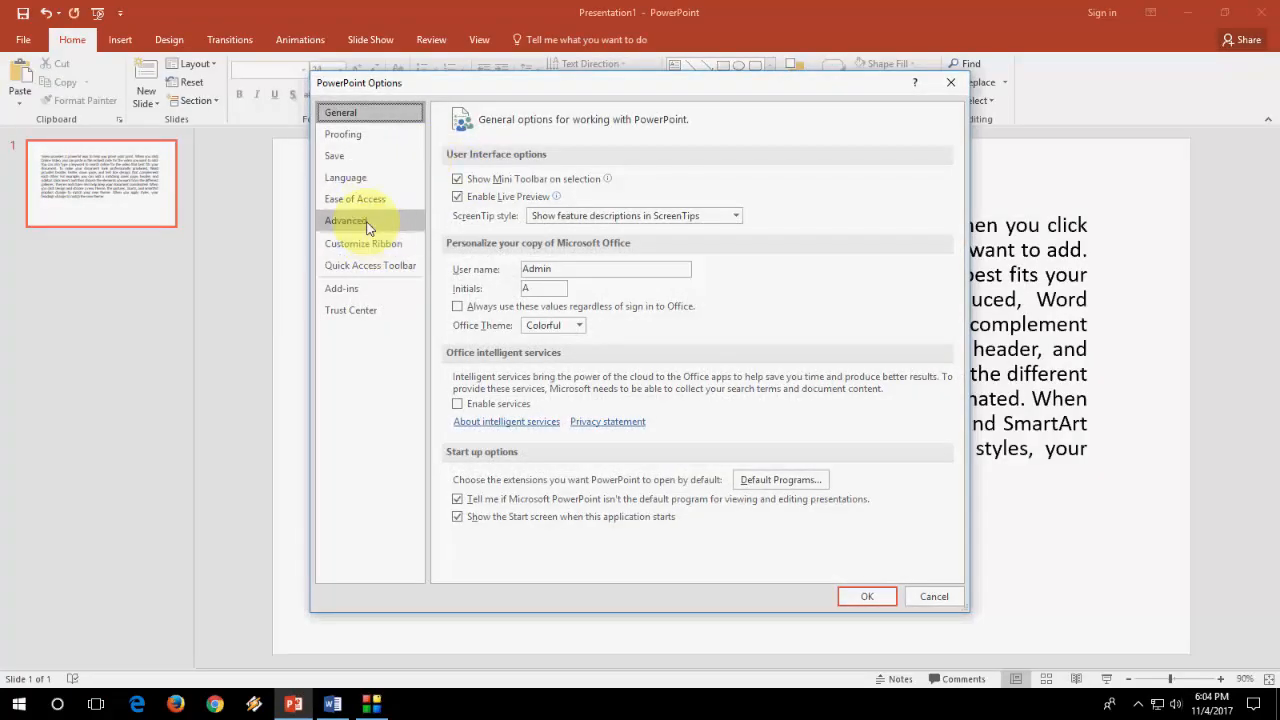
click(335, 155)
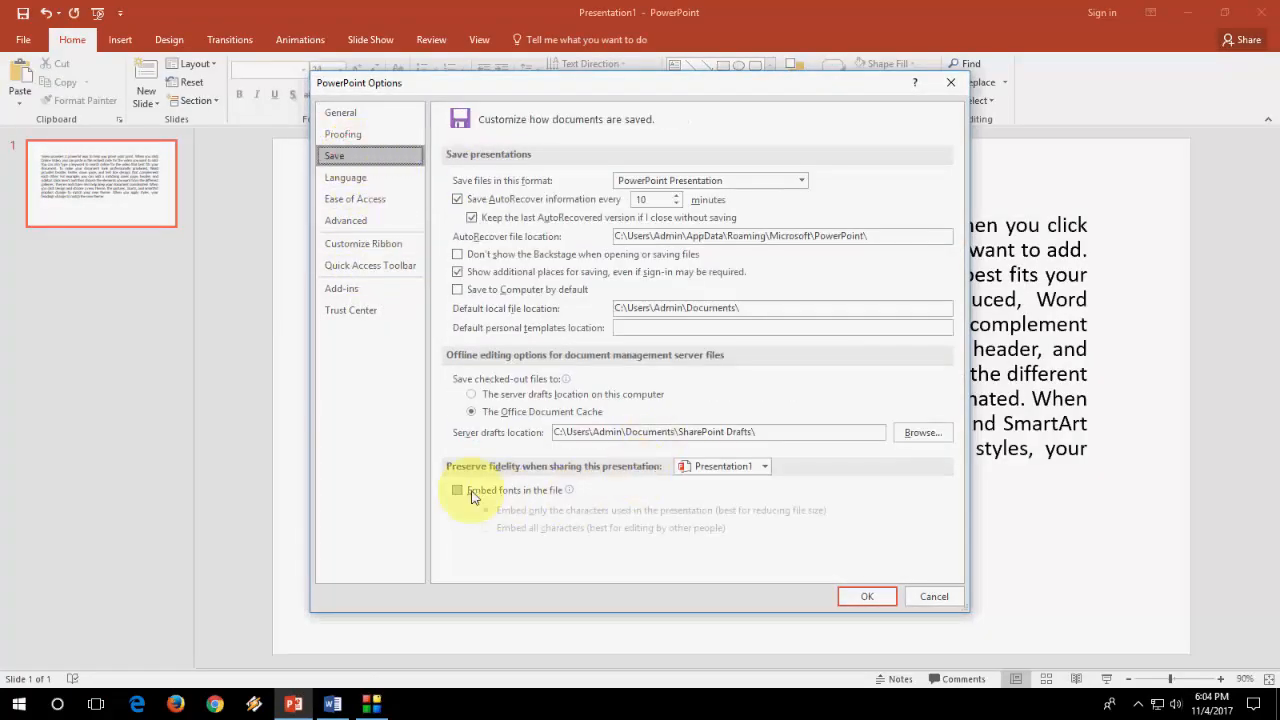
click(457, 490)
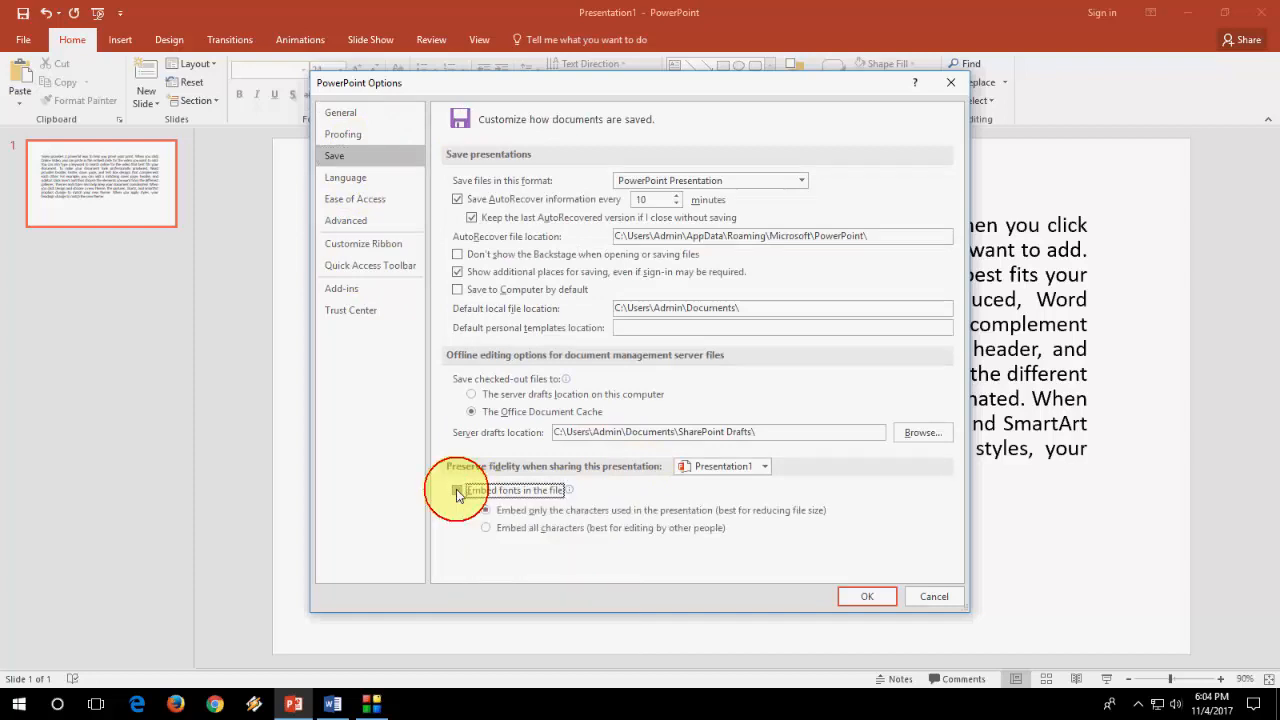
click(458, 490)
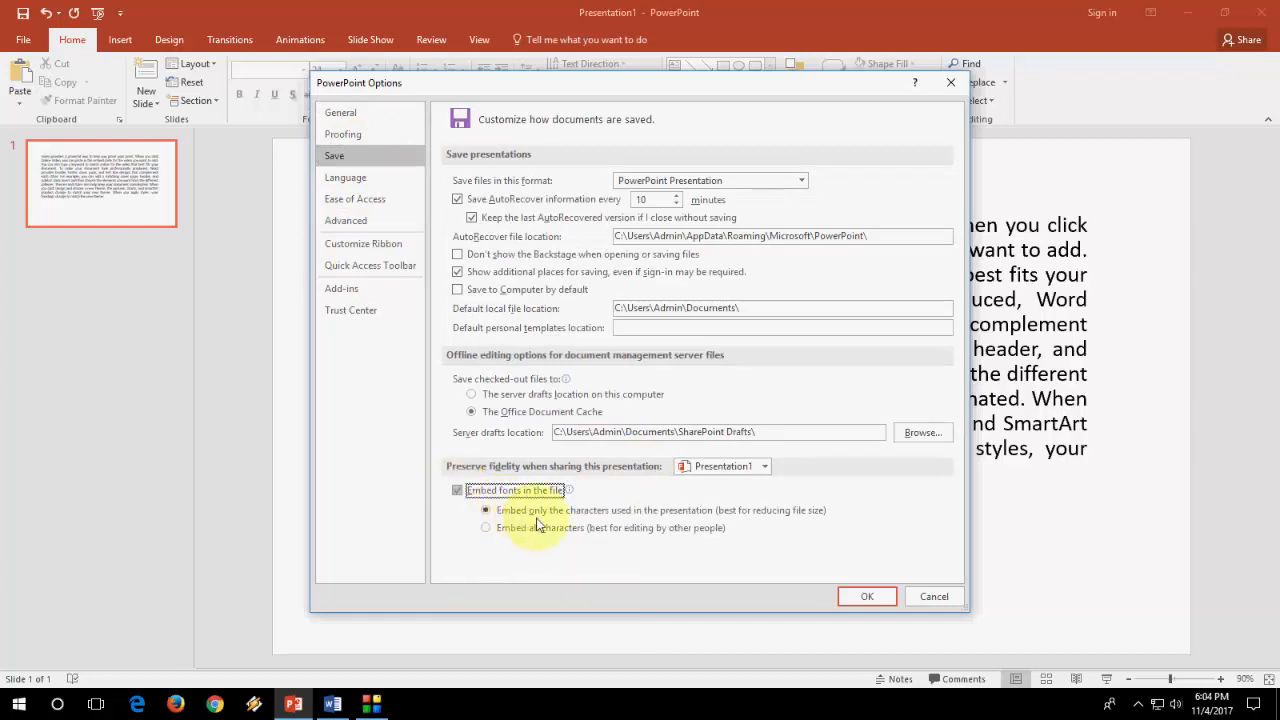